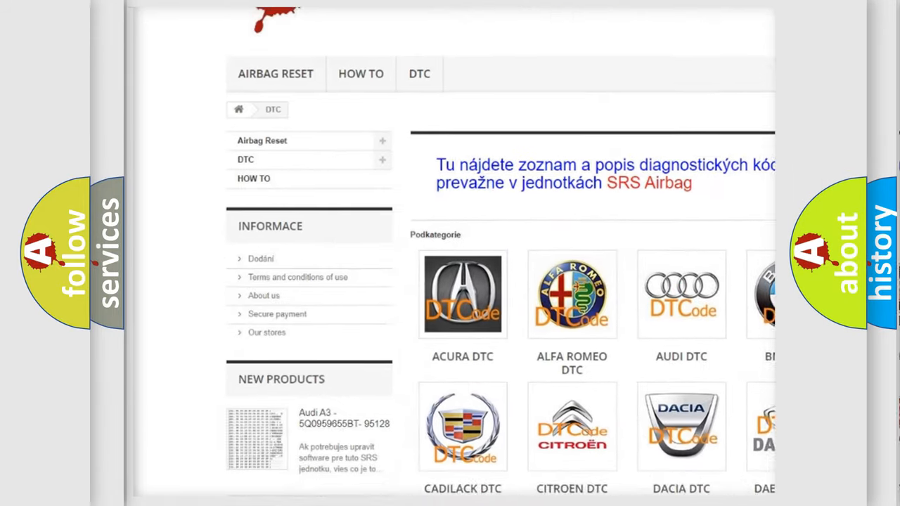
Step: Scroll the DTC site past the brand logos and code list to the footer
scroll(down, 3)
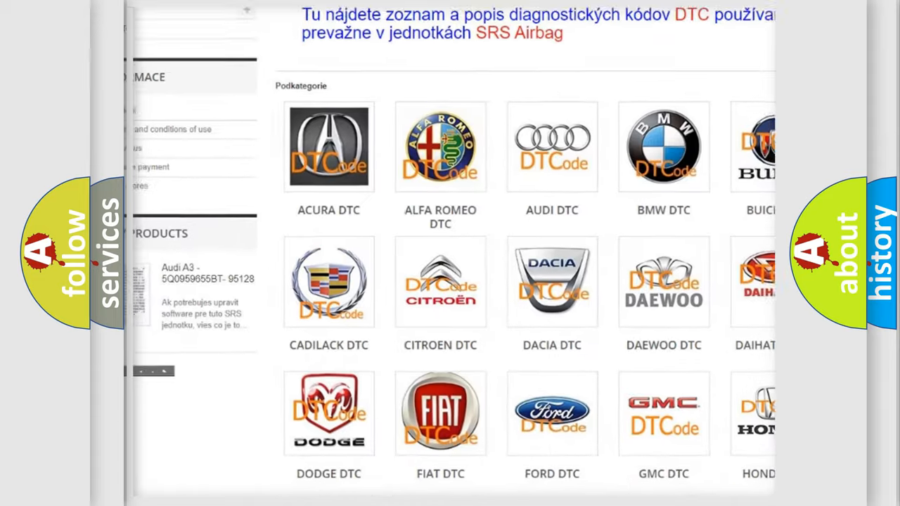
scroll(down, 3)
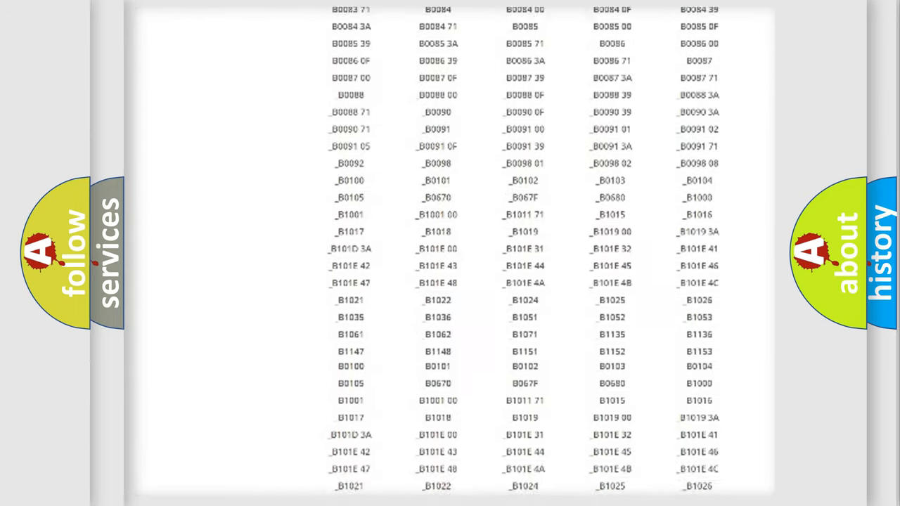
scroll(down, 3)
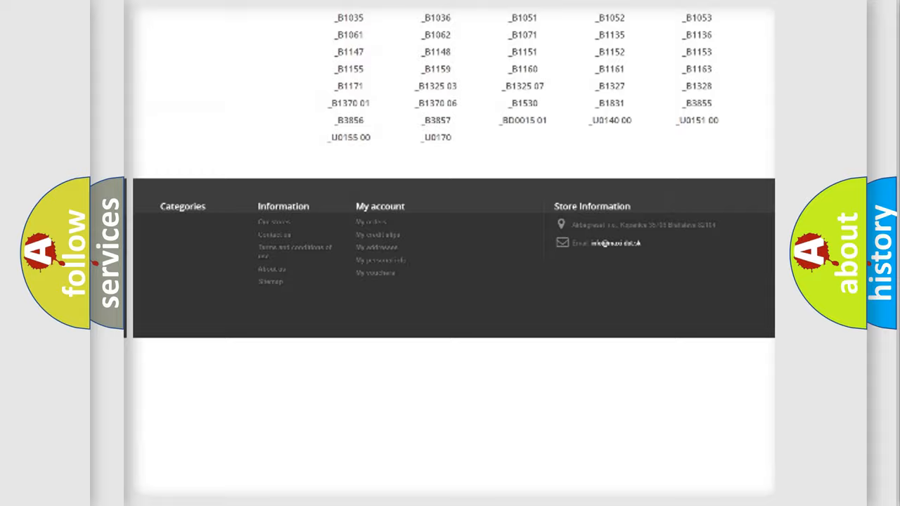
scroll(up, 3)
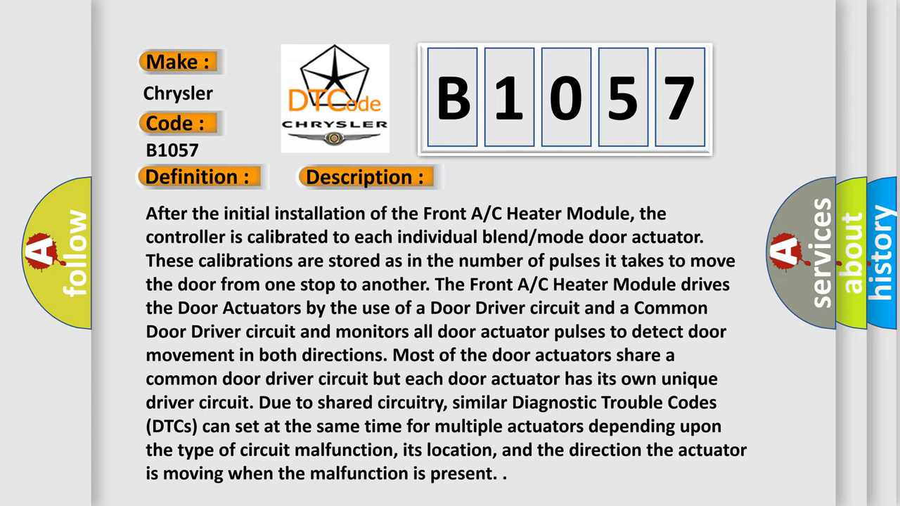
Step: Reveal the B1057 causes, including related DTCs and rear blend door stop and actuator issues
click(517, 177)
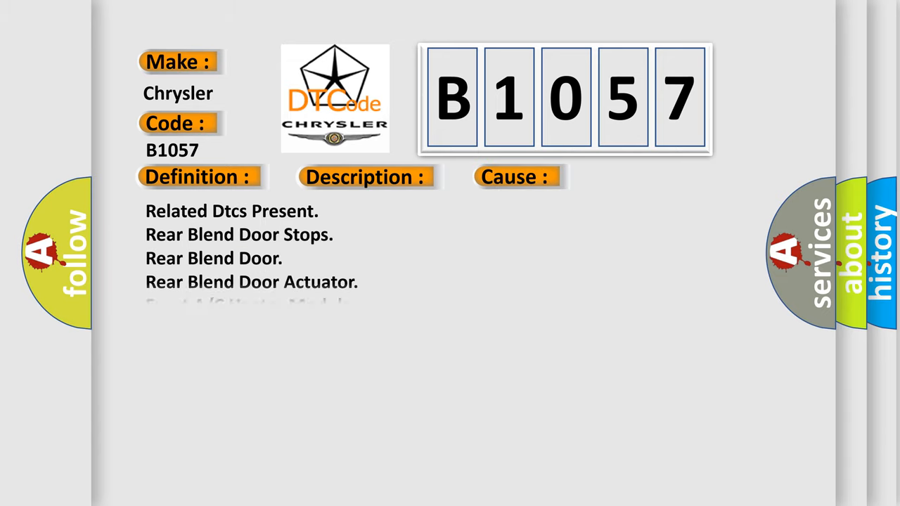